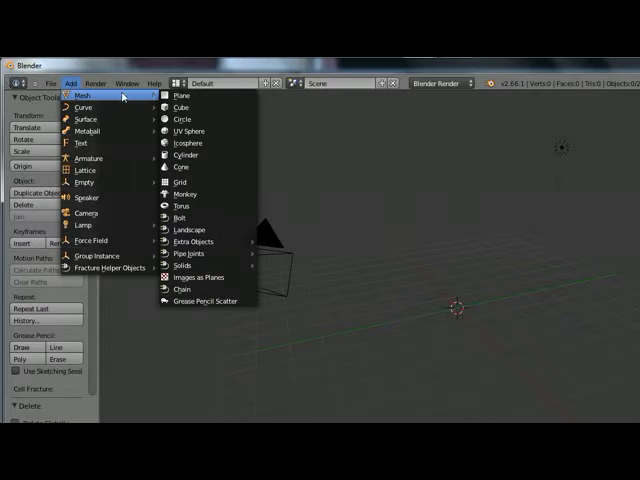
- Add a cylinder mesh as the flashlight's base shape
left_click(184, 156)
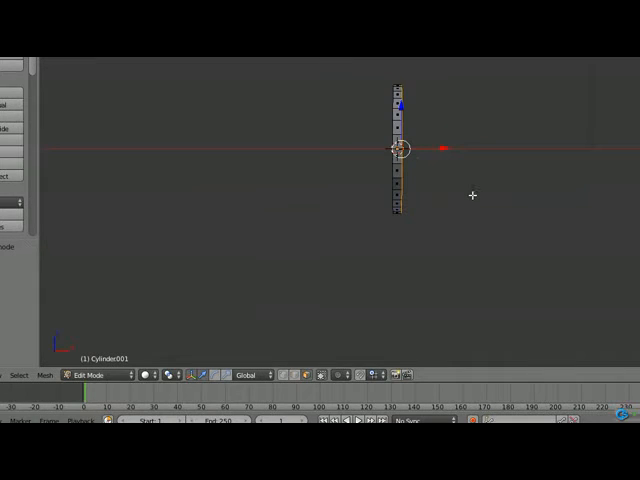
mouse_move(440, 156)
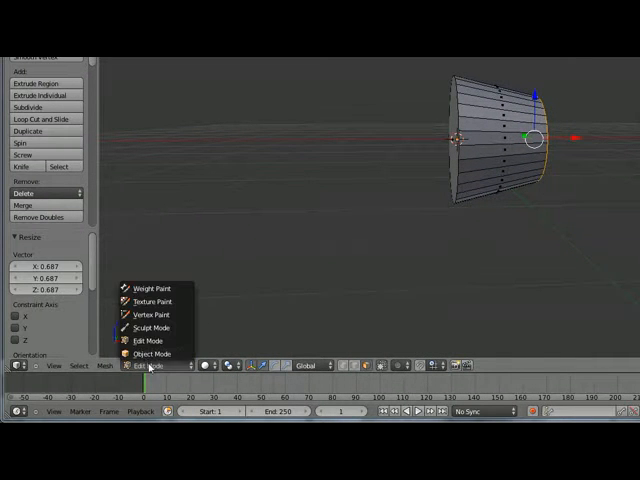
- Check the flared head in Object Mode, then resume editing the handle extrusion
left_click(152, 352)
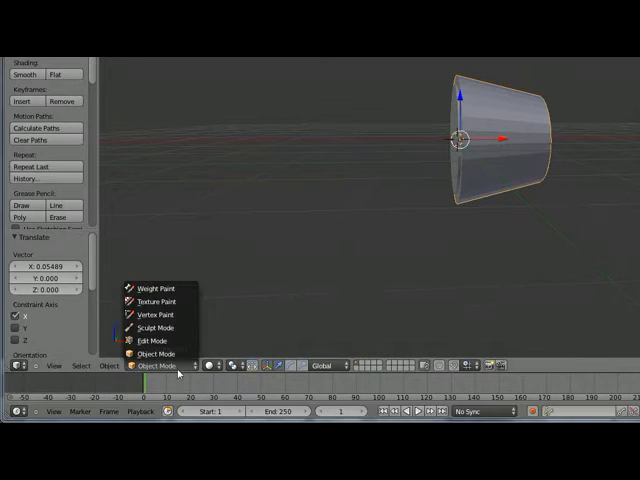
left_click(158, 330)
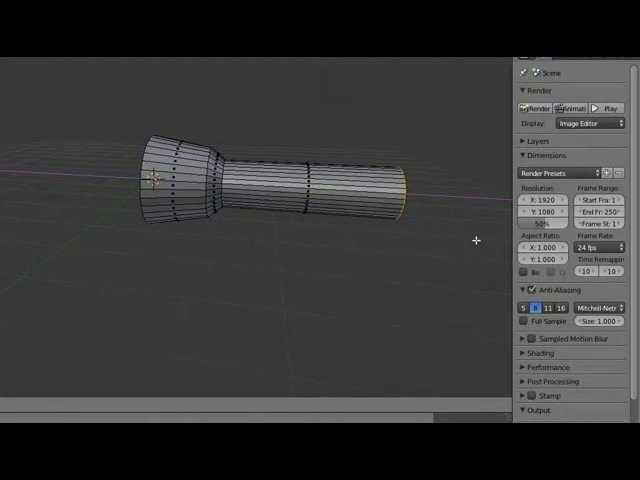
left_click(390, 184)
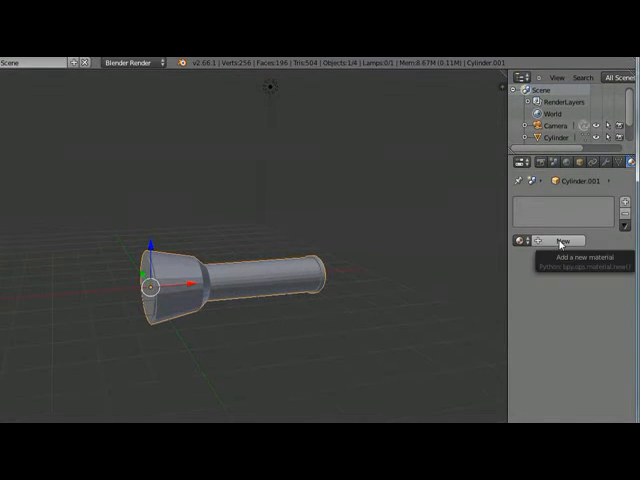
- Create a new material, shade the body smooth and darken its diffuse colour toward black
left_click(562, 240)
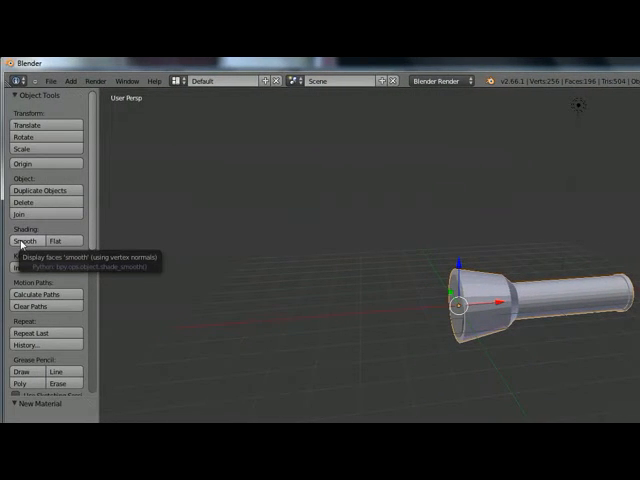
left_click(28, 240)
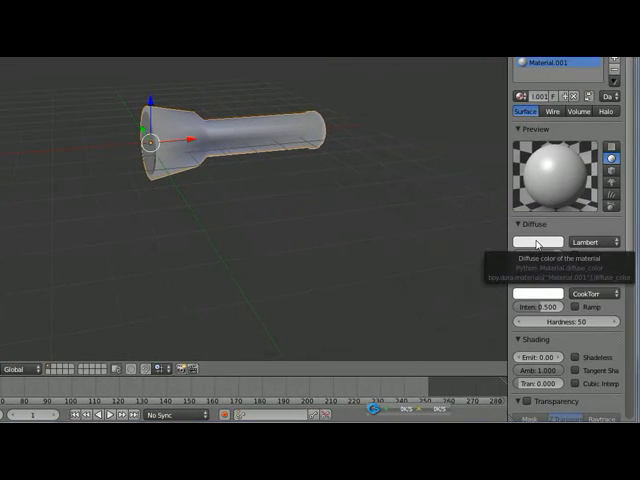
left_click(534, 244)
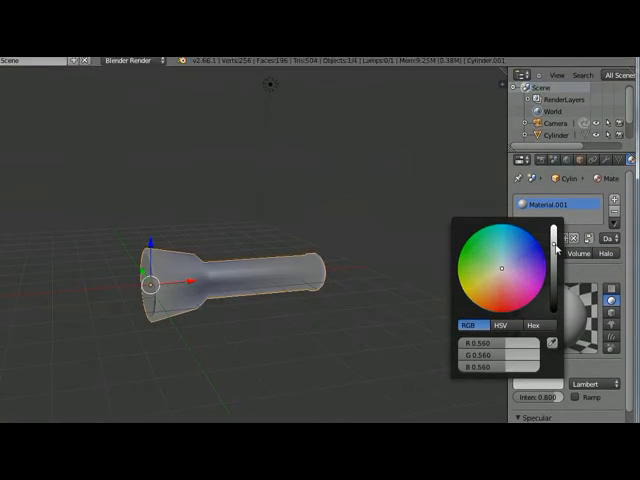
left_click_drag(556, 240, 556, 290)
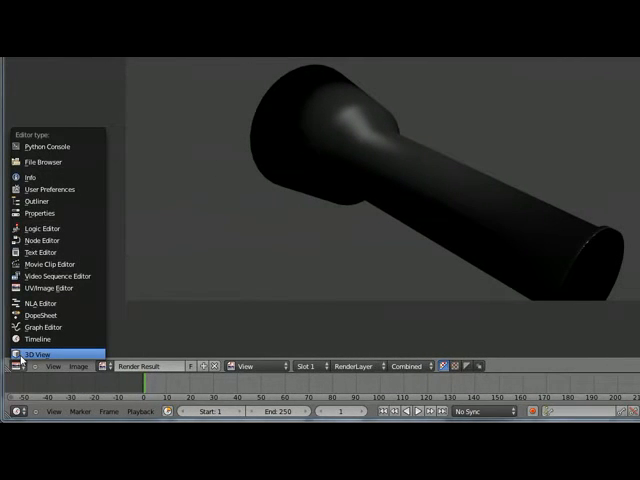
- Return from the render view to the 3D scene
left_click(30, 352)
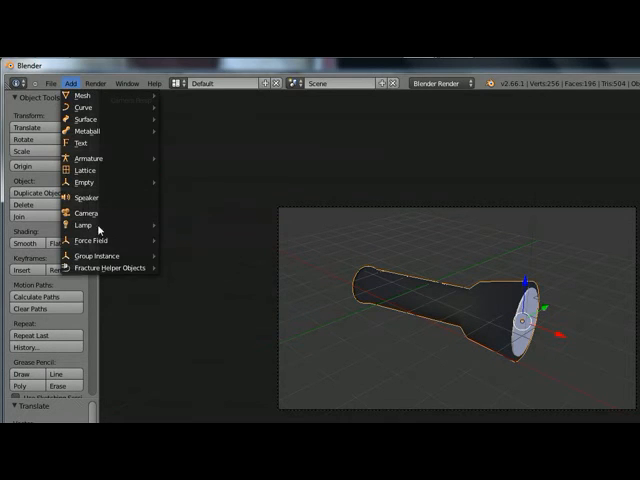
mouse_move(84, 224)
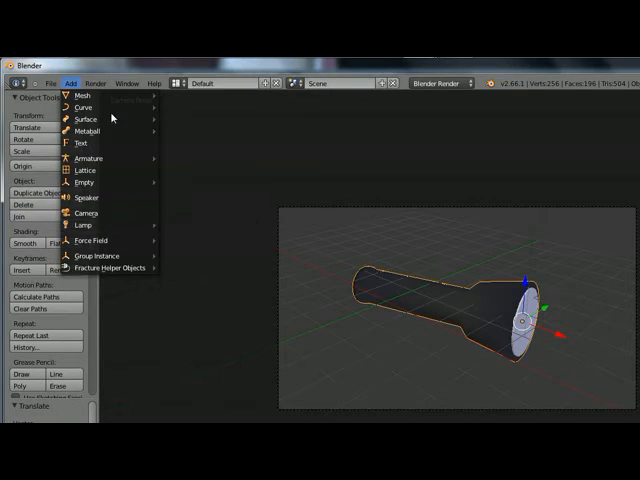
mouse_move(96, 228)
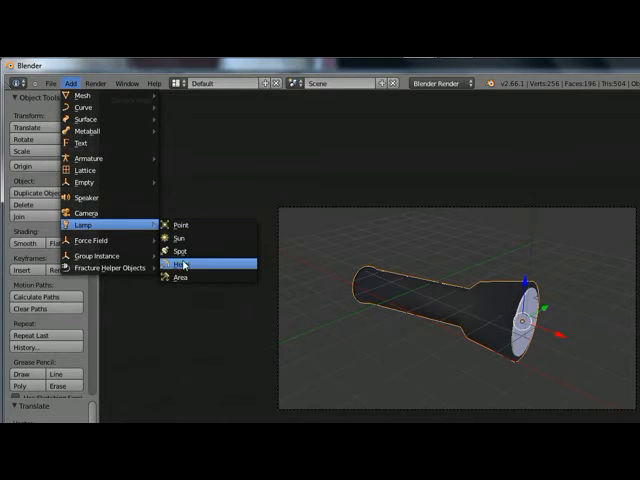
- Add a spot lamp and select it for placing at the lens
left_click(180, 264)
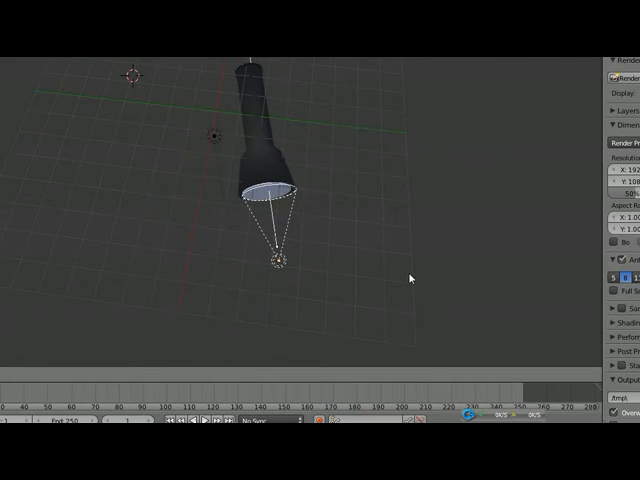
left_click(284, 260)
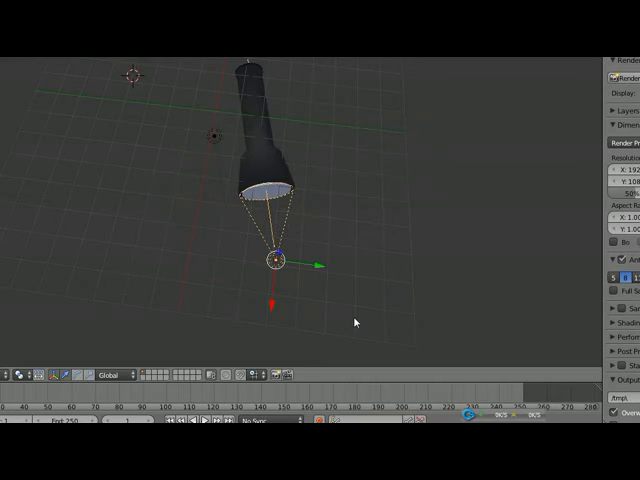